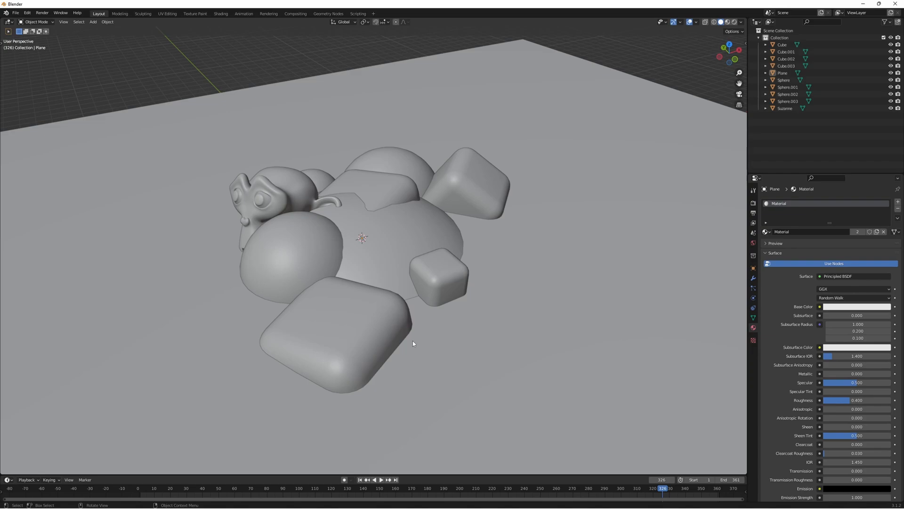
mouse_move(398, 313)
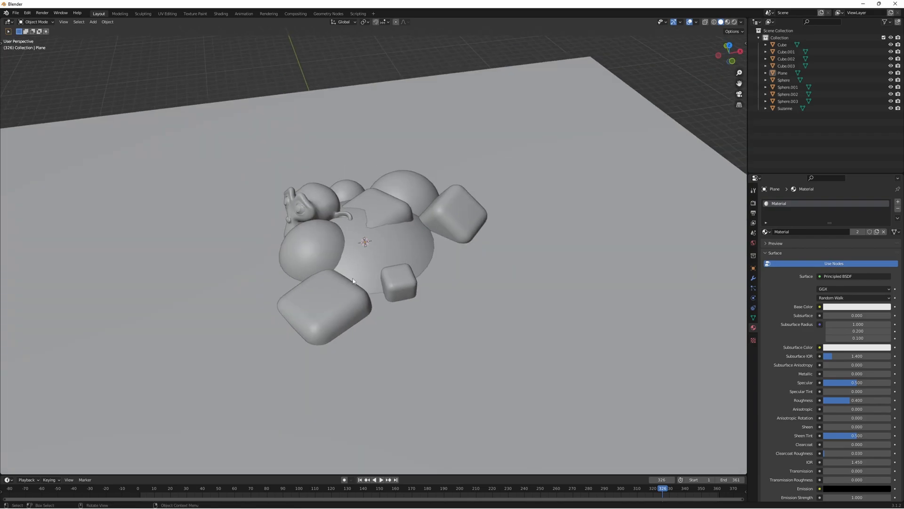
mouse_move(323, 232)
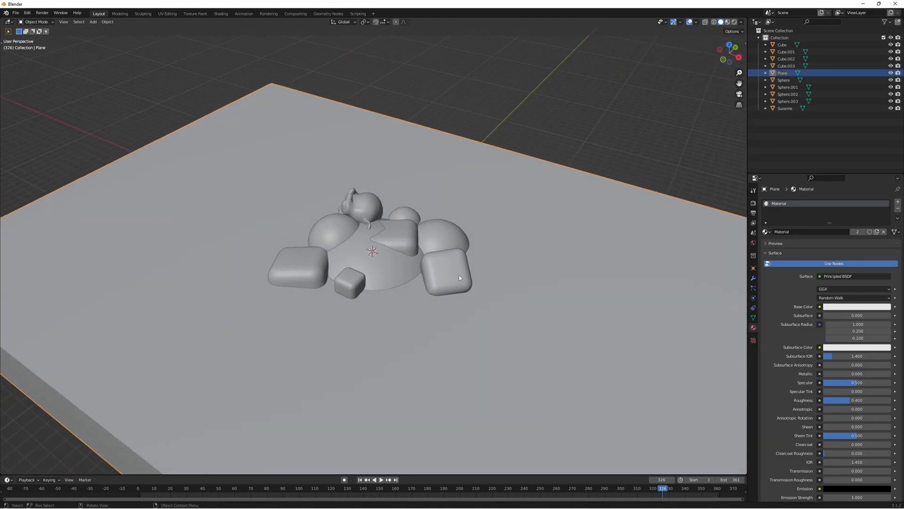
mouse_move(706, 65)
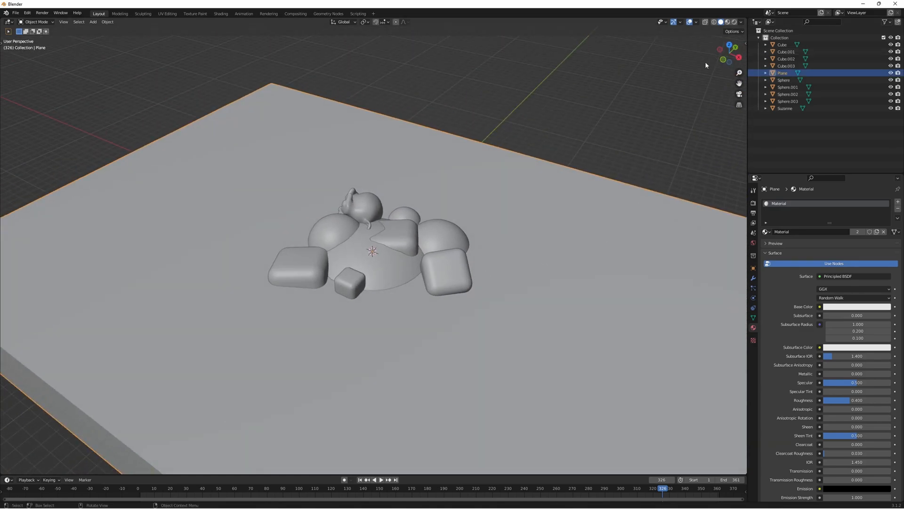
- Switch the viewport shading to Material Preview
click(727, 22)
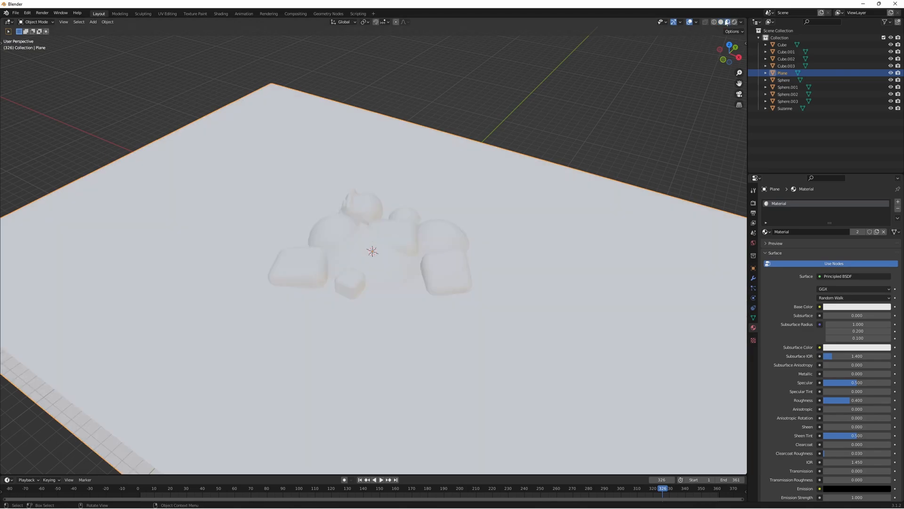
mouse_move(9, 56)
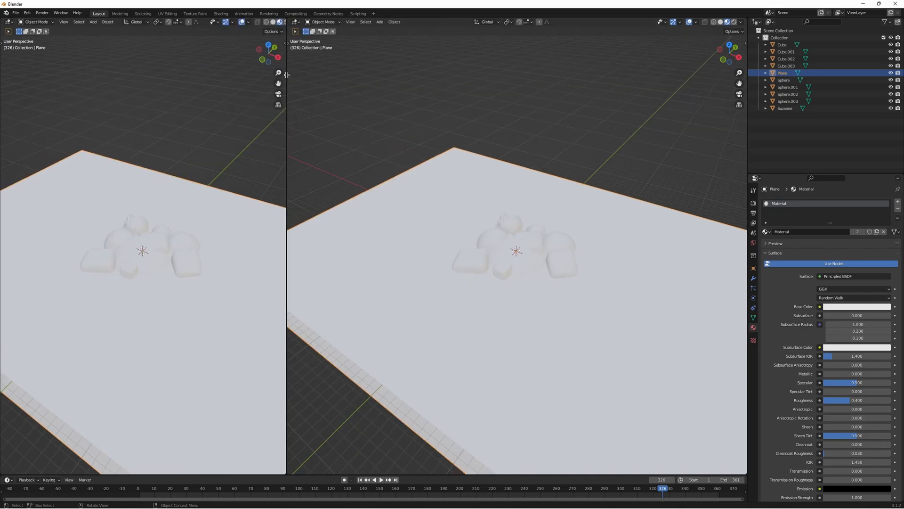
- Turn the left editor into a Shader Editor beside the viewport
click(8, 22)
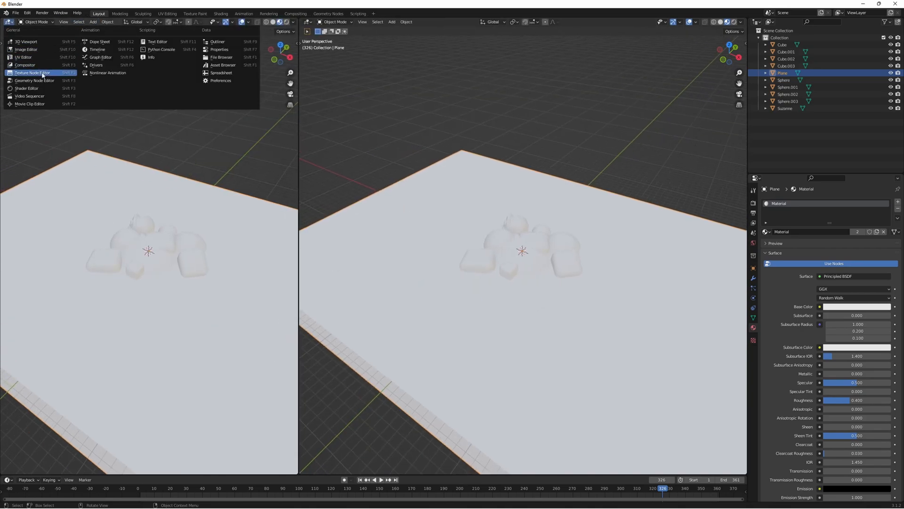
click(26, 89)
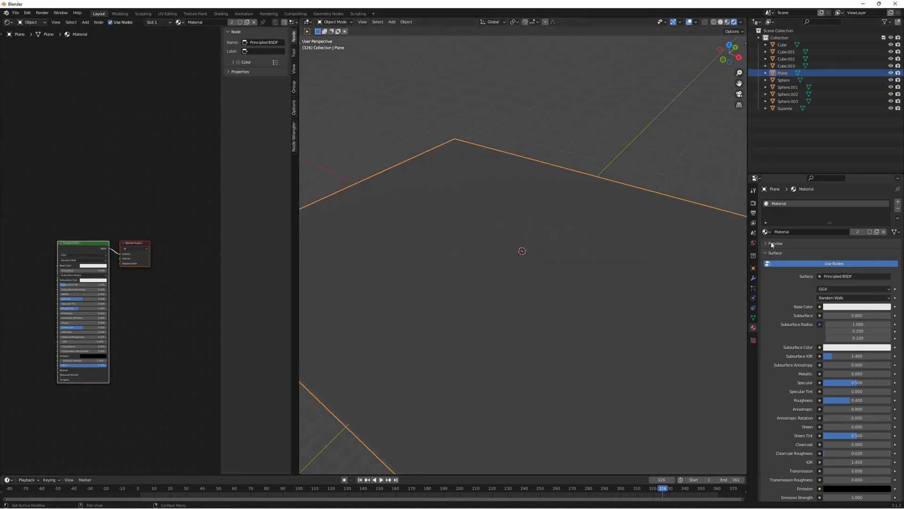
- Set the World colour to a Sky Texture with strength lowered to 0.1
click(818, 249)
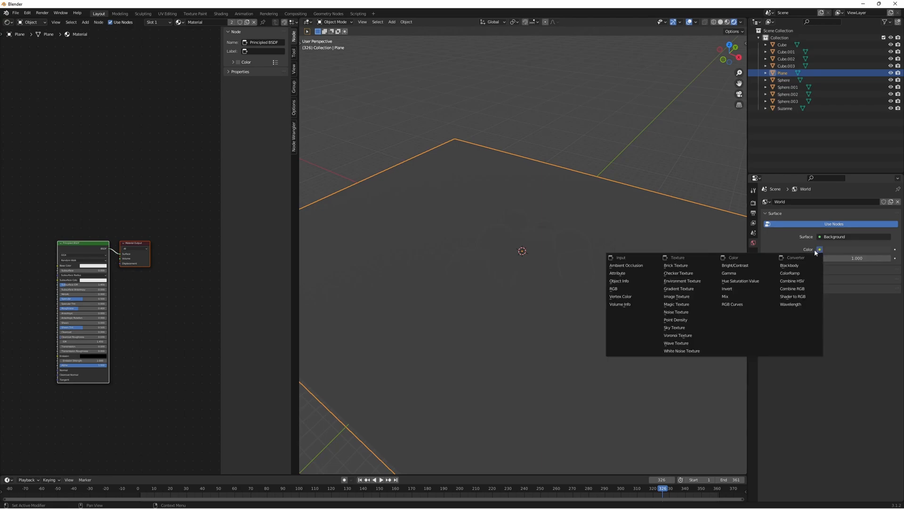
mouse_move(674, 327)
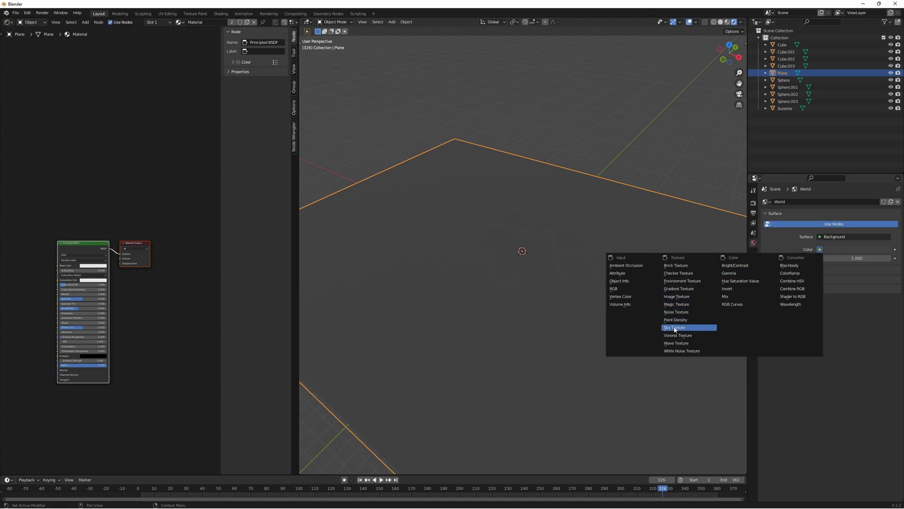
click(674, 326)
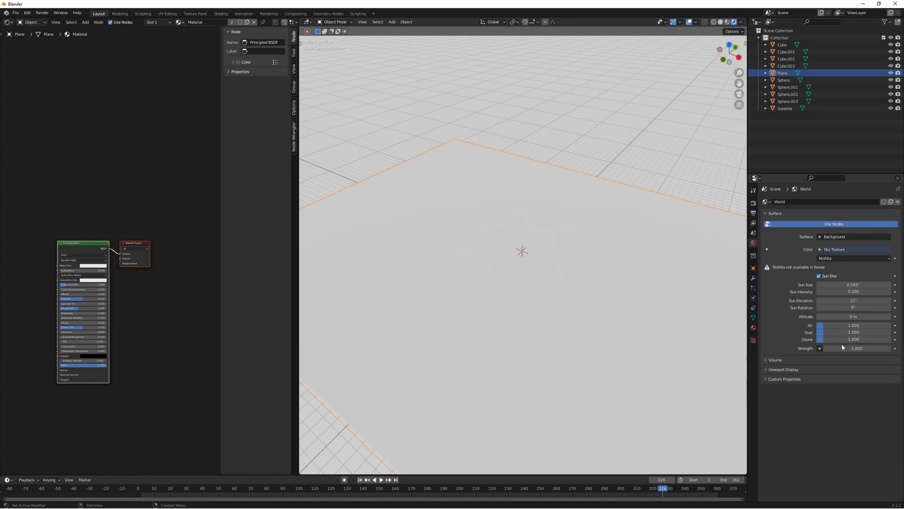
click(857, 348)
text(0.100)
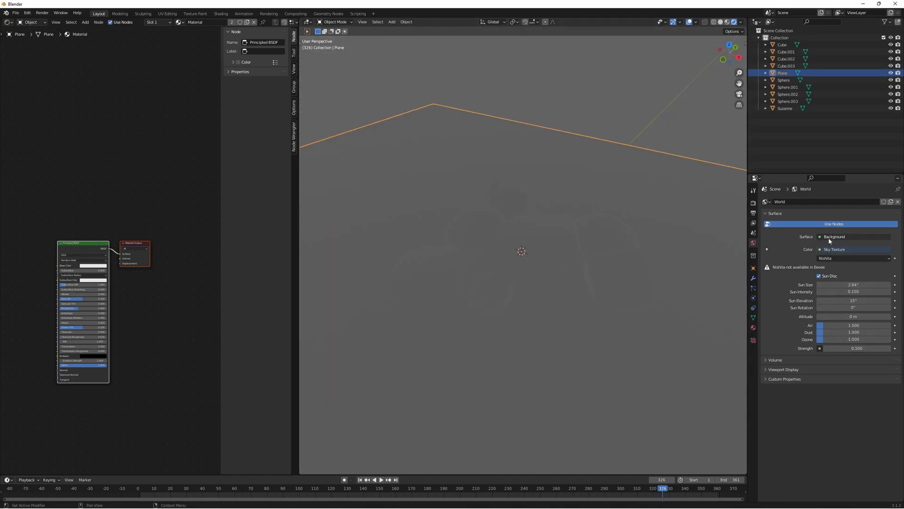
click(754, 203)
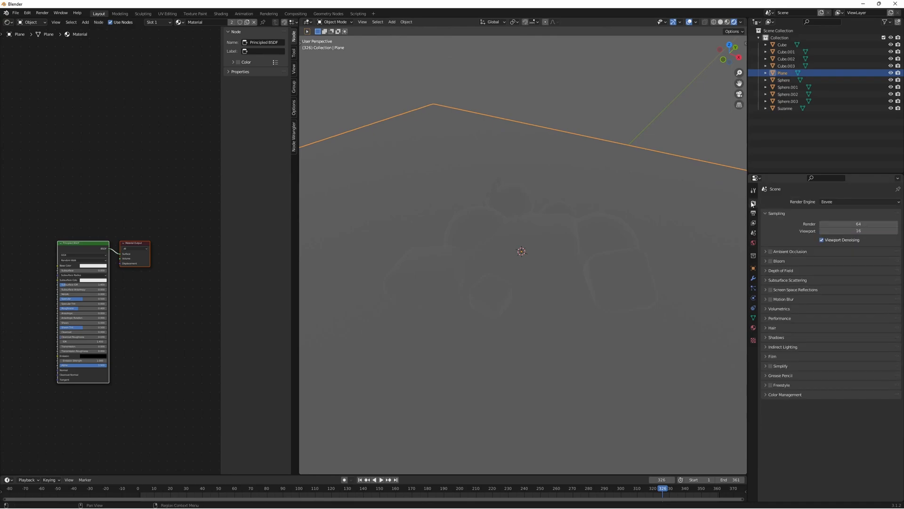
- Set the render engine to Cycles with the device on GPU Compute
click(859, 202)
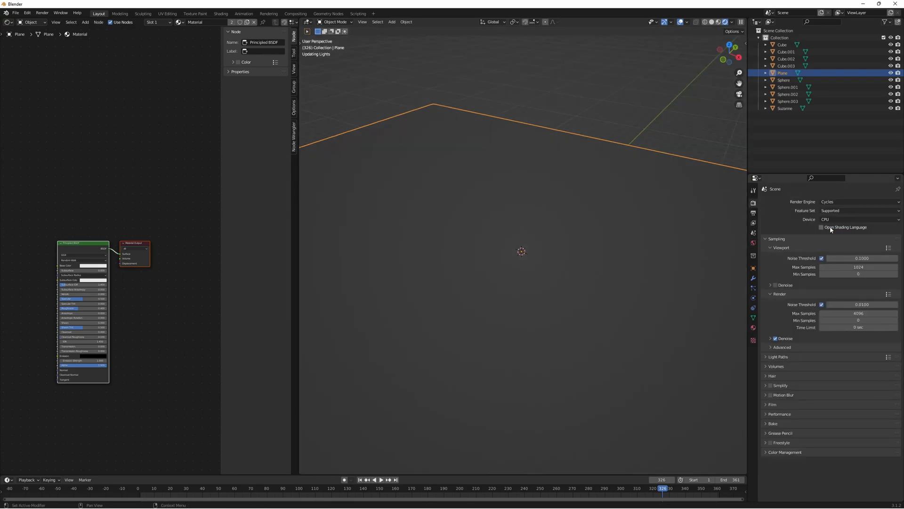
click(859, 219)
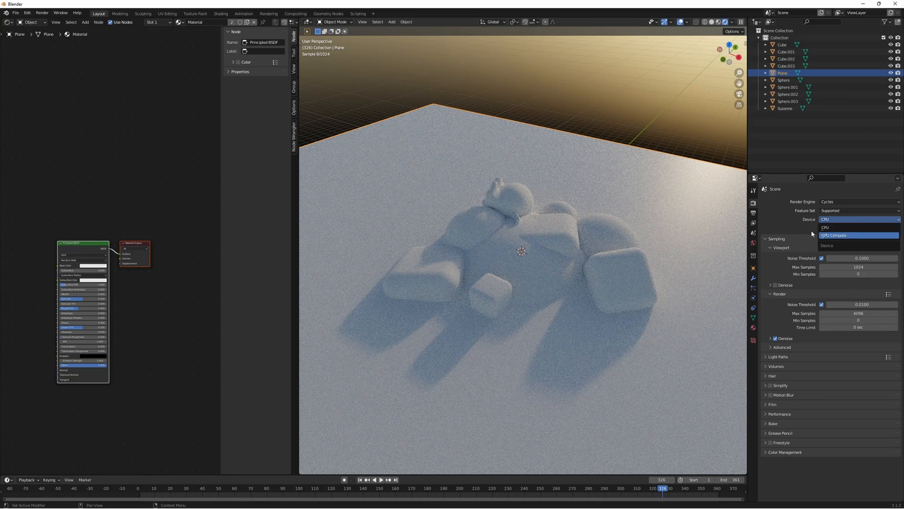
click(834, 236)
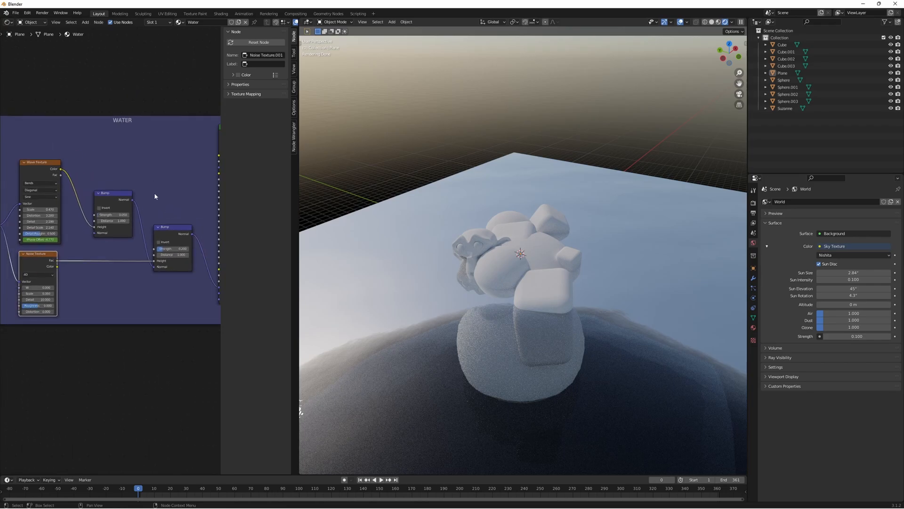
- Move the timeline to frame 126 and list the plane's available materials
click(378, 479)
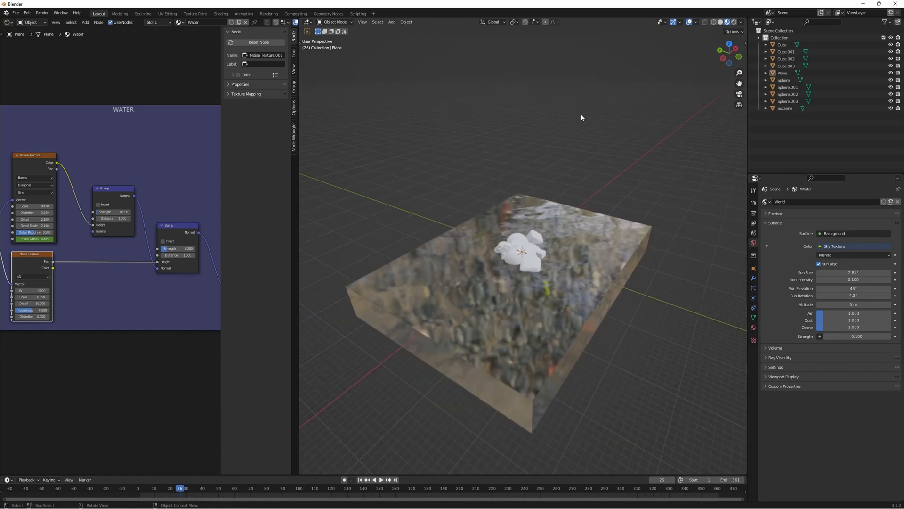
click(380, 479)
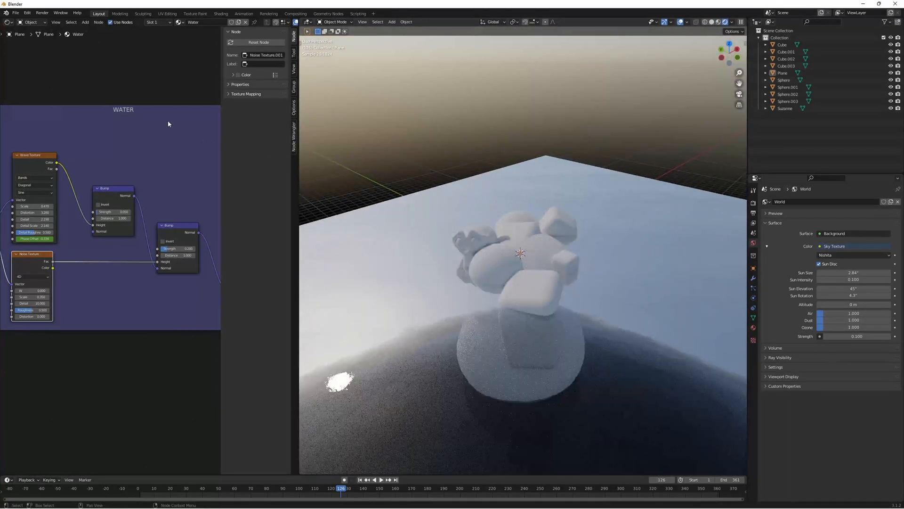
click(185, 22)
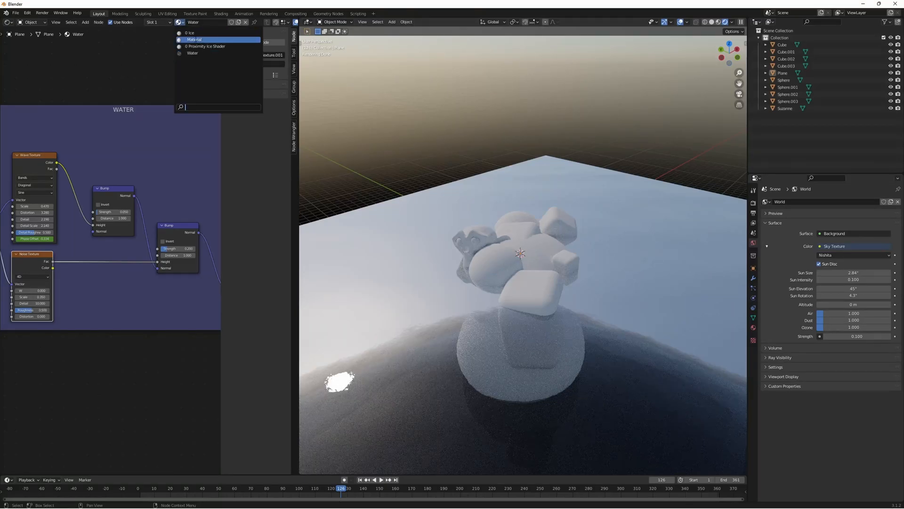
- Assign the Ice material to the plane and preview it under the Nishita sky
click(190, 32)
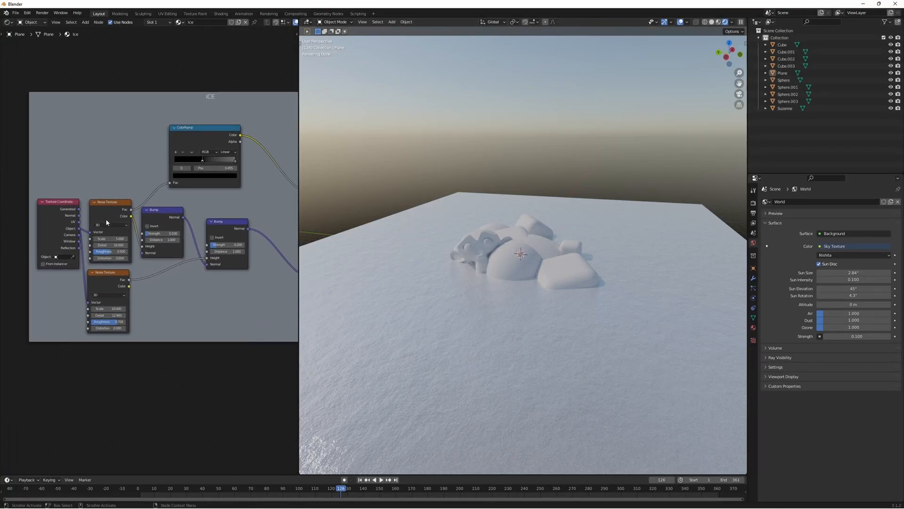
click(109, 271)
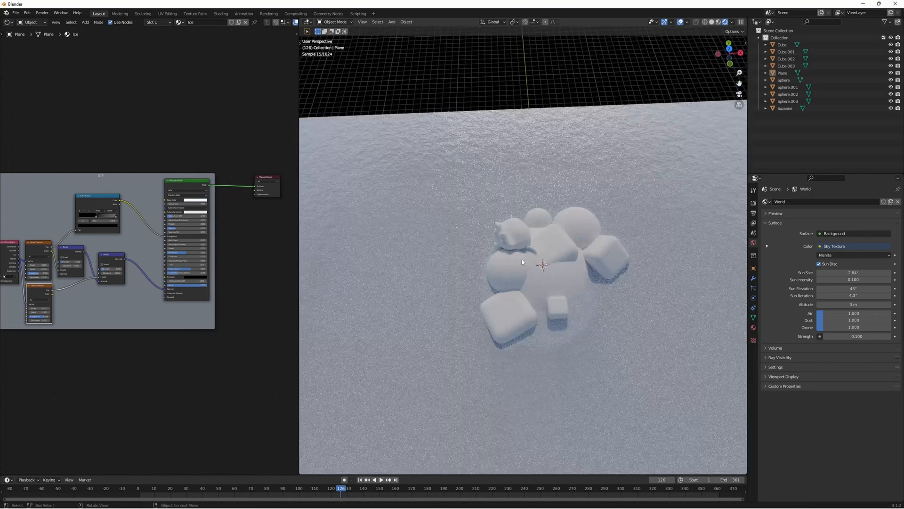
mouse_move(687, 197)
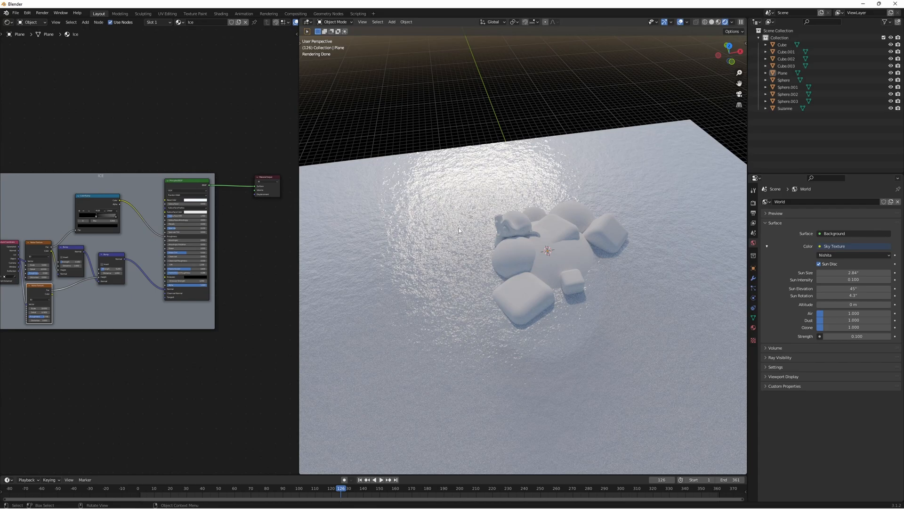
mouse_move(663, 61)
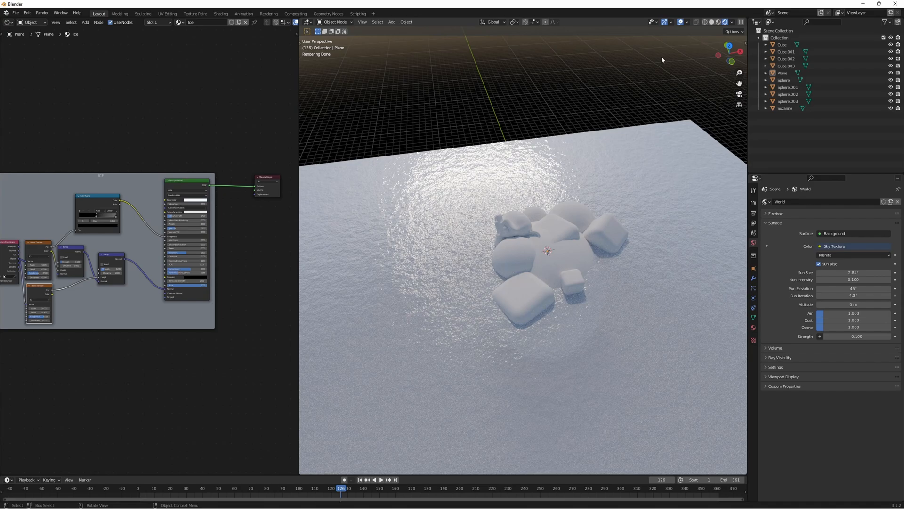
- In Solid shading, add a sphere-shaped empty above the snowy shapes
click(706, 21)
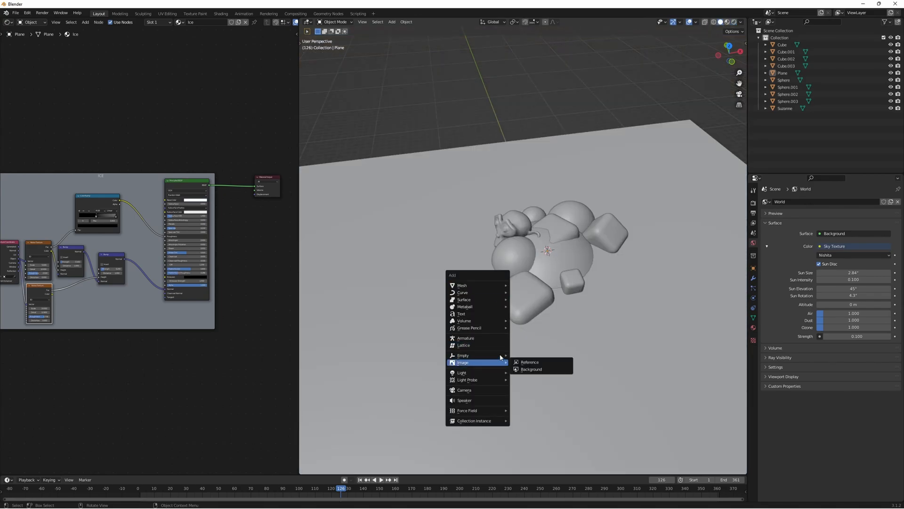
mouse_move(464, 356)
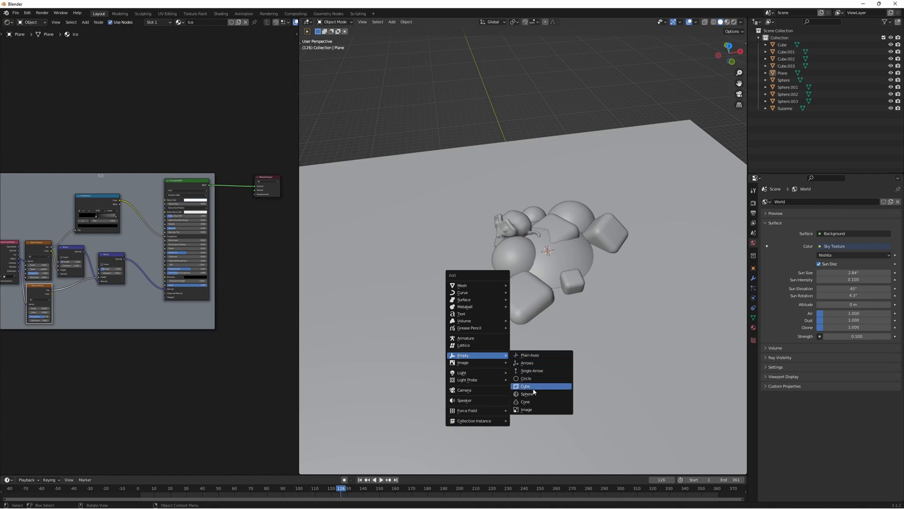
mouse_move(530, 394)
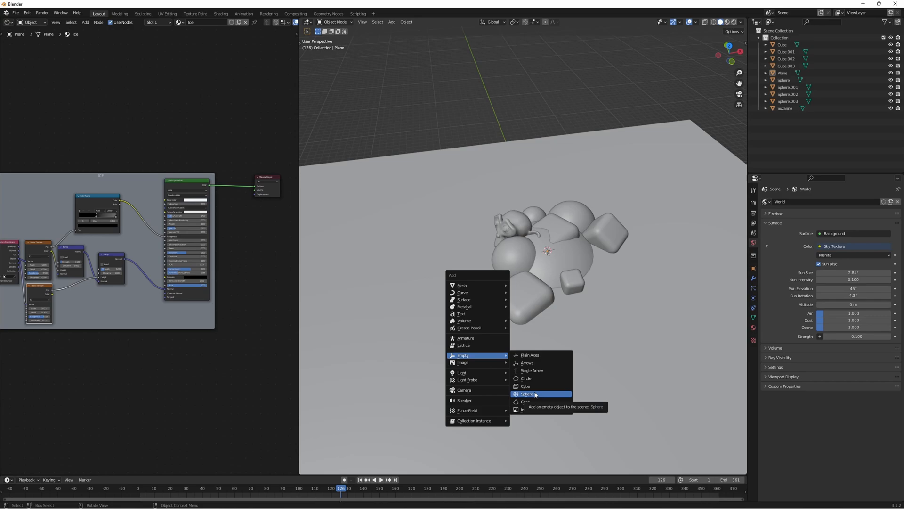
click(529, 394)
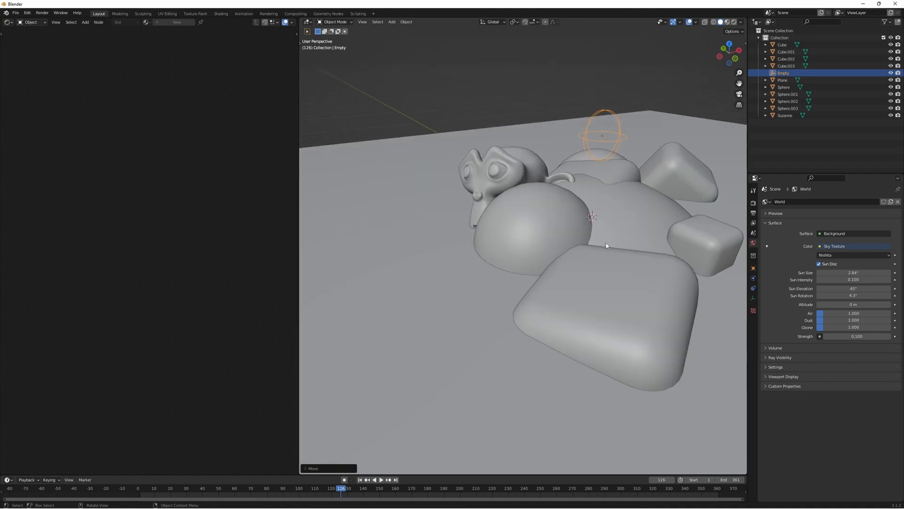
- Duplicate the plane's Water material and rename the copy 'TEST SHADER'
click(783, 79)
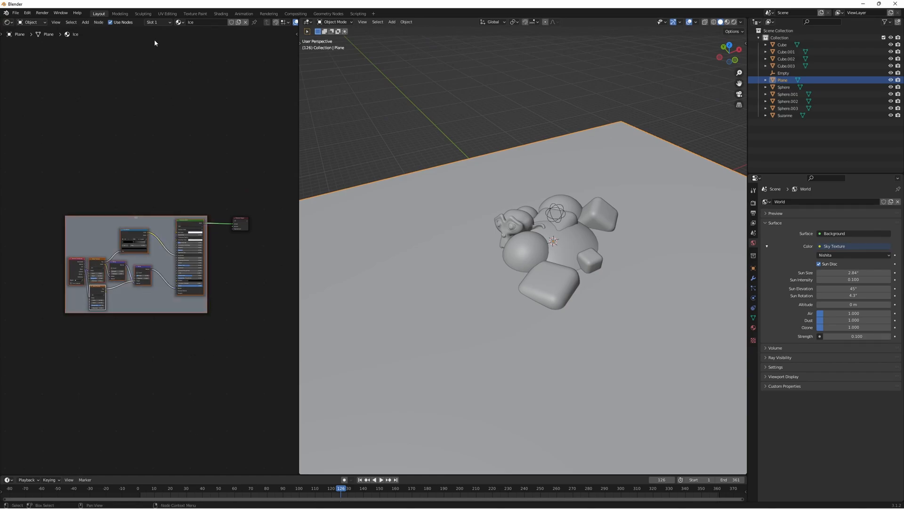
click(205, 22)
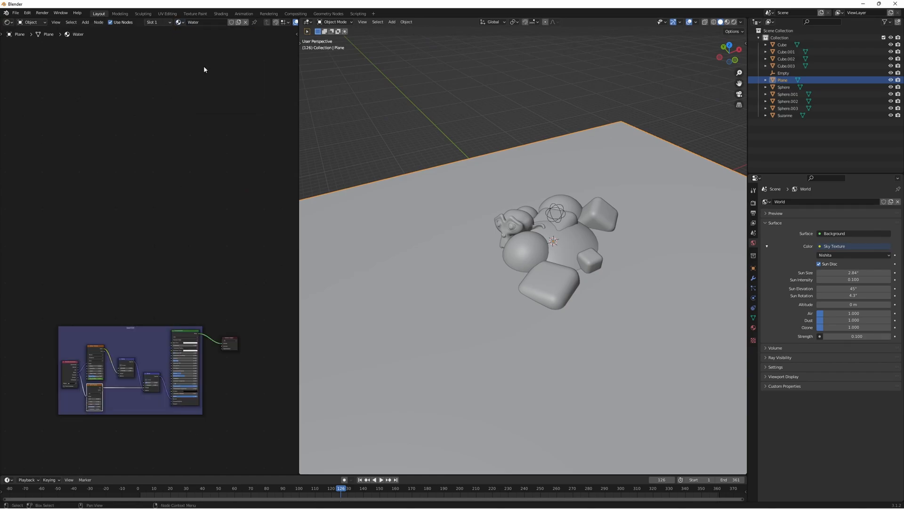
double_click(205, 22)
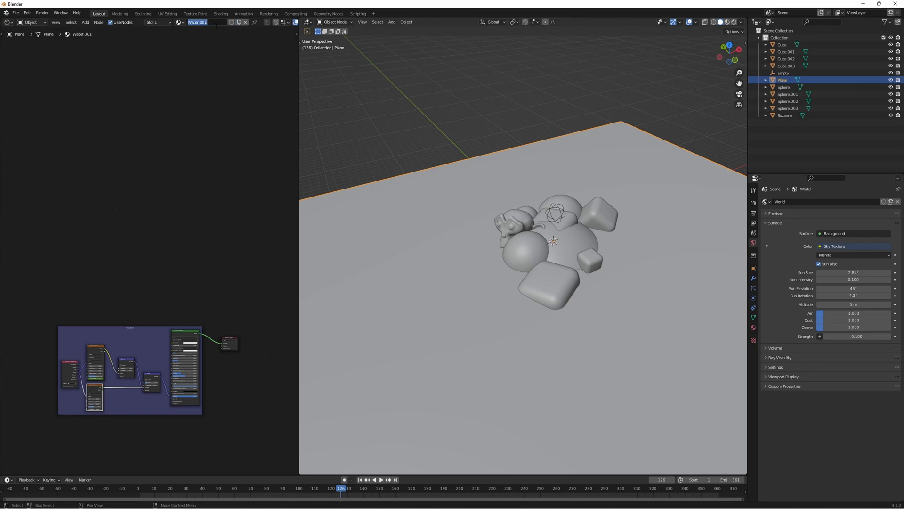
text(TEST SHADER)
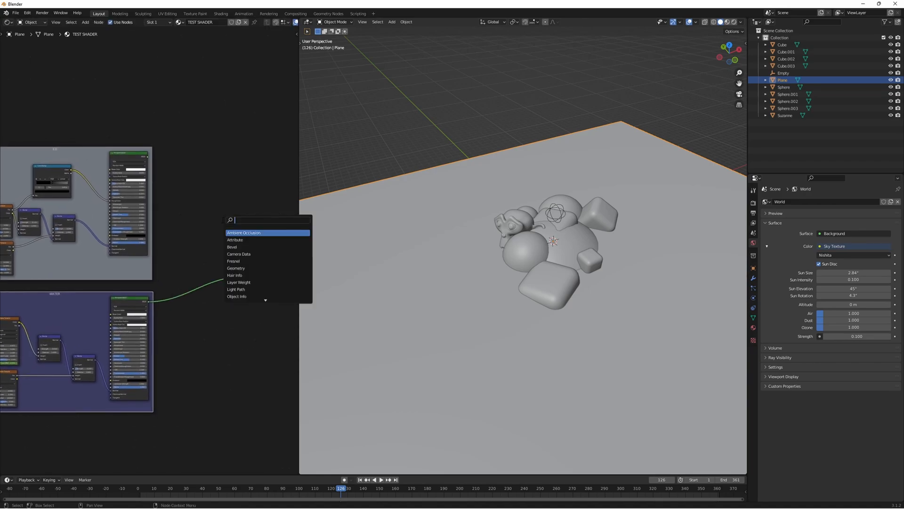
- Join the two BSDFs with a Mix Shader and add a Texture Coordinate node
click(243, 233)
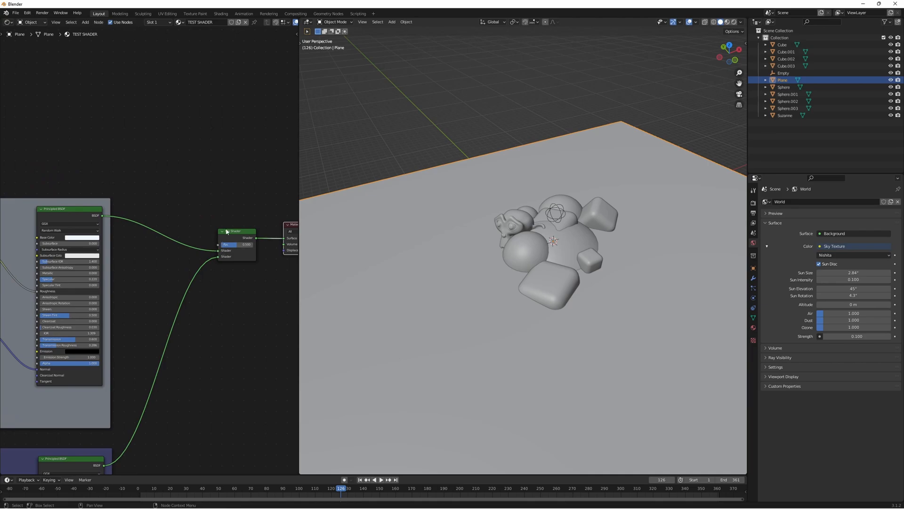
scroll(down, 3)
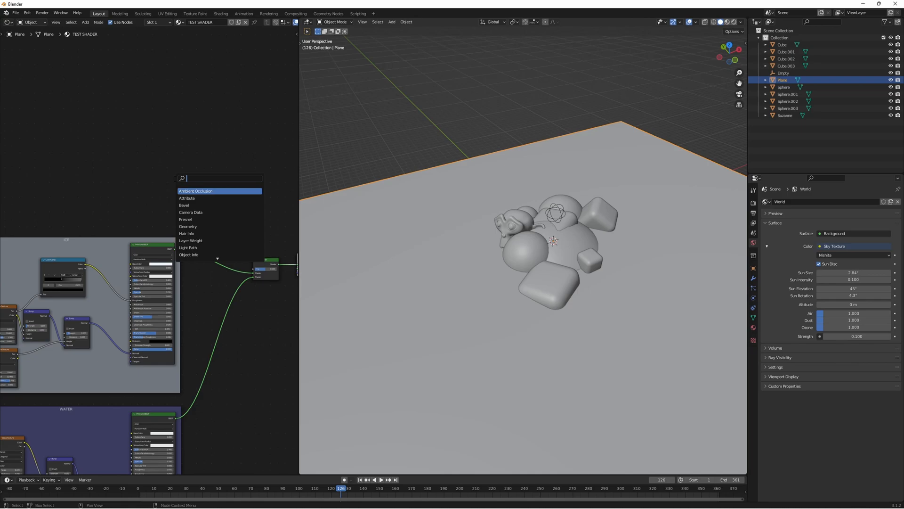
text(texture)
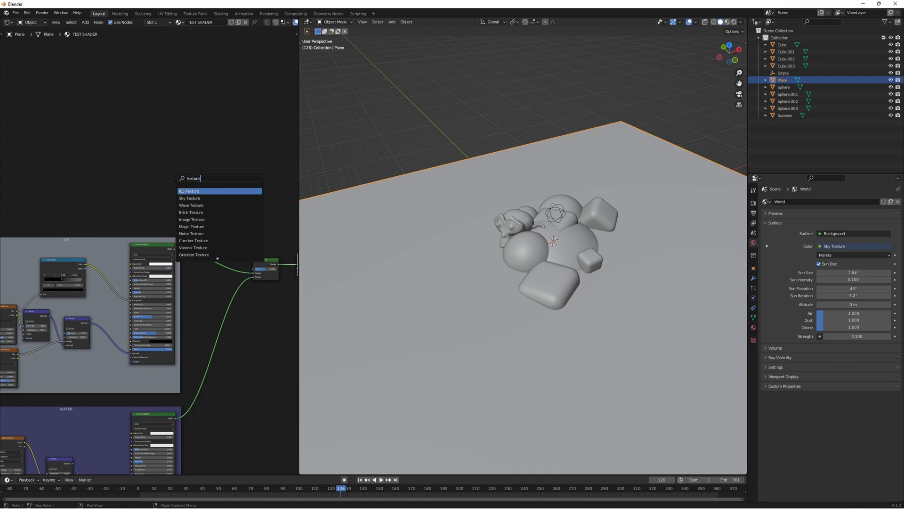
click(189, 191)
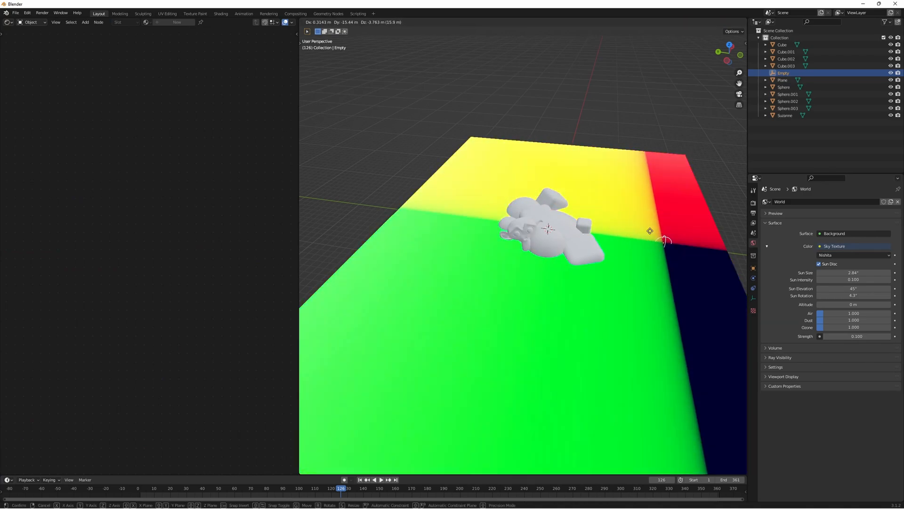
mouse_move(453, 209)
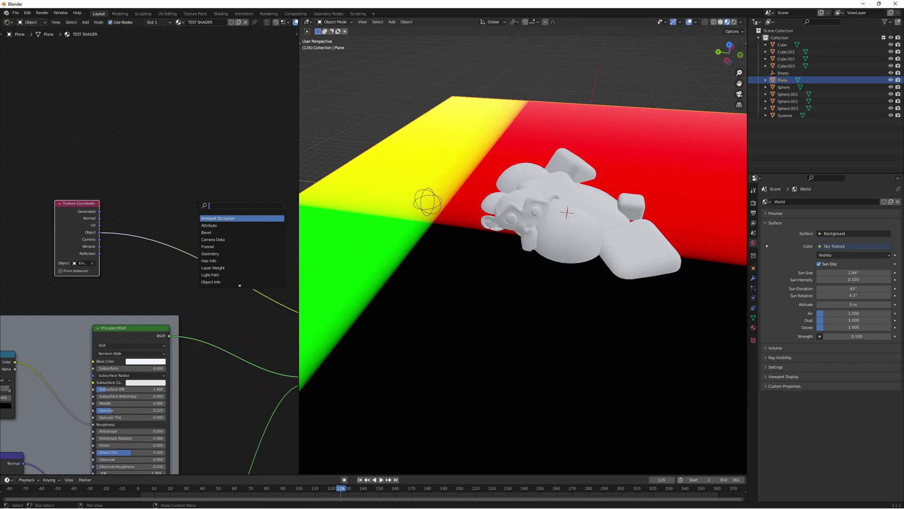
- Add a Vector Math node from the empty's Object coordinates, set to Length
text(vec)
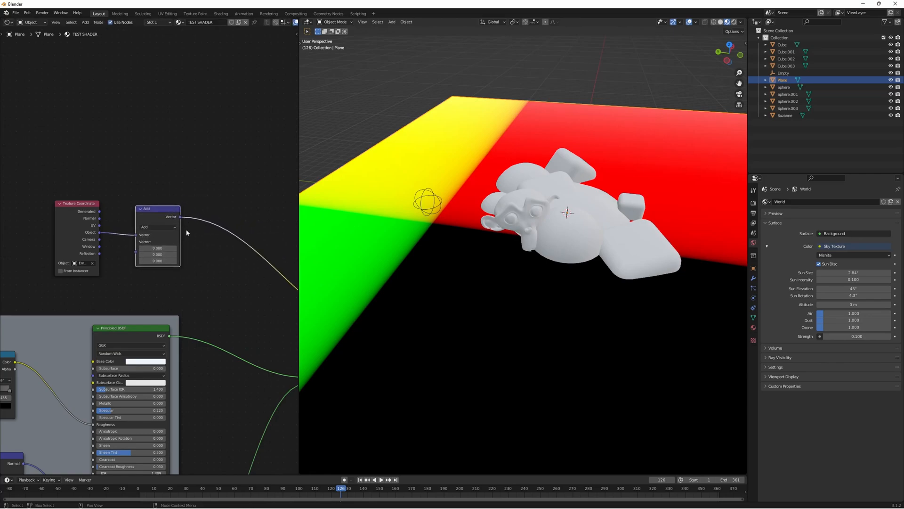
mouse_move(349, 229)
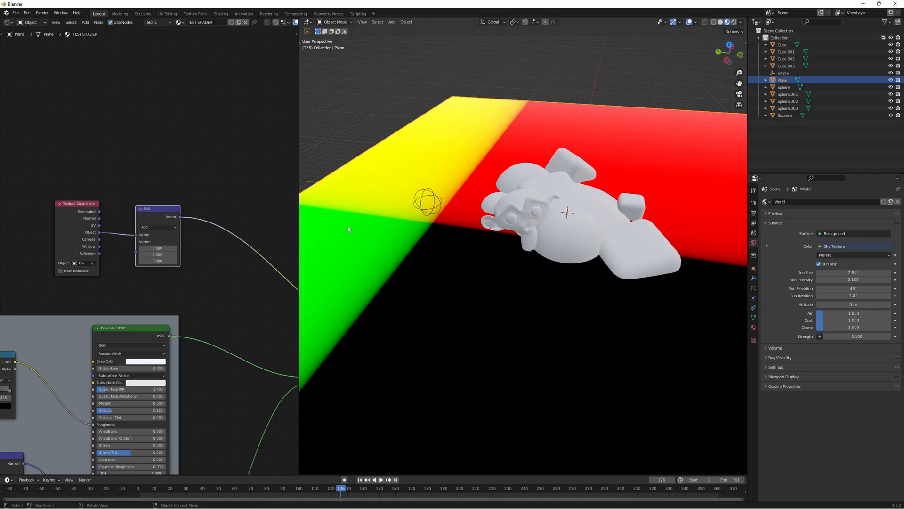
click(158, 226)
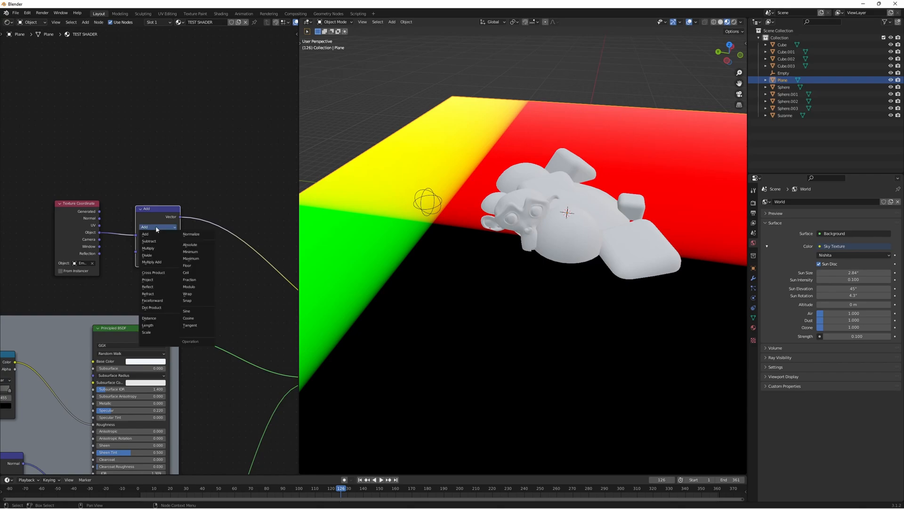
click(148, 325)
text(ca)
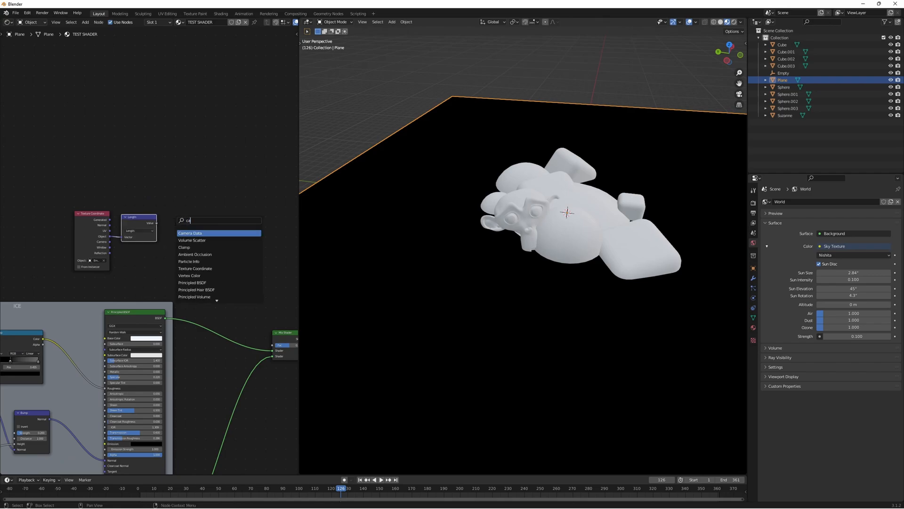
- Add a ColorRamp after Length for a dark circular spot, then grab the empty to move it
click(190, 247)
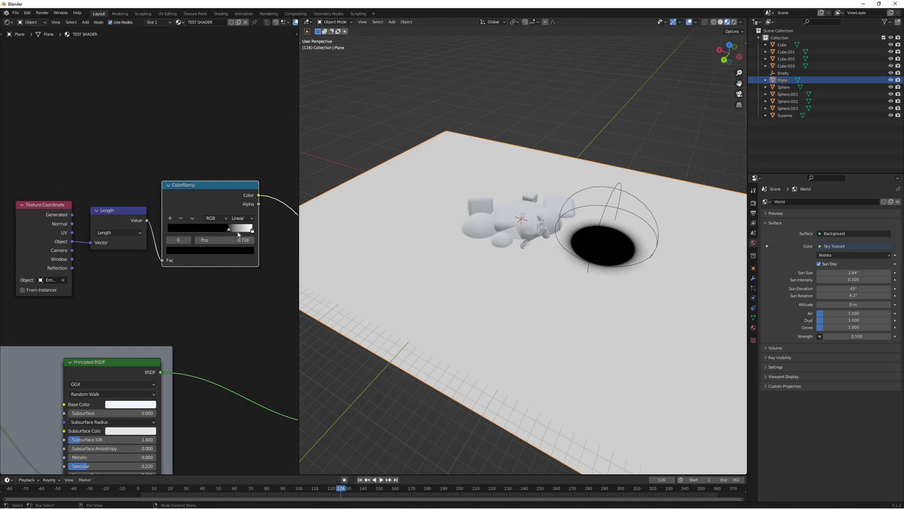
click(784, 73)
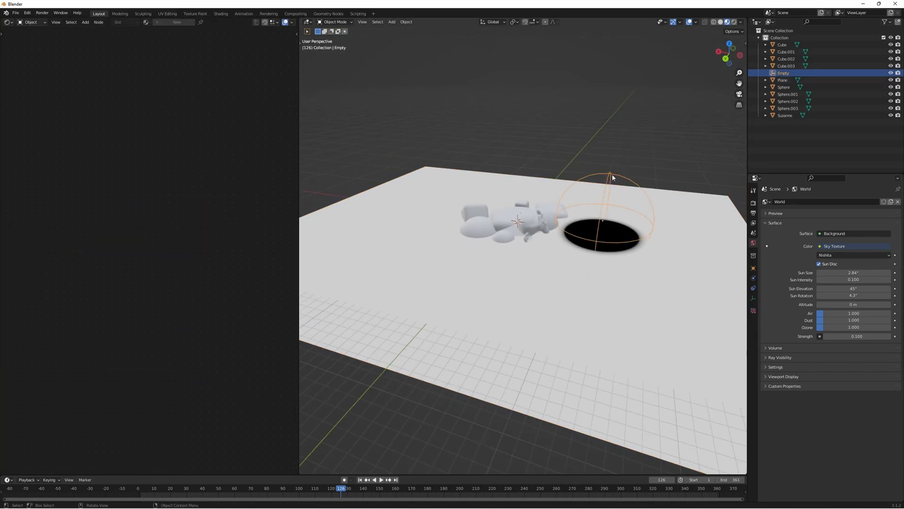
key(g)
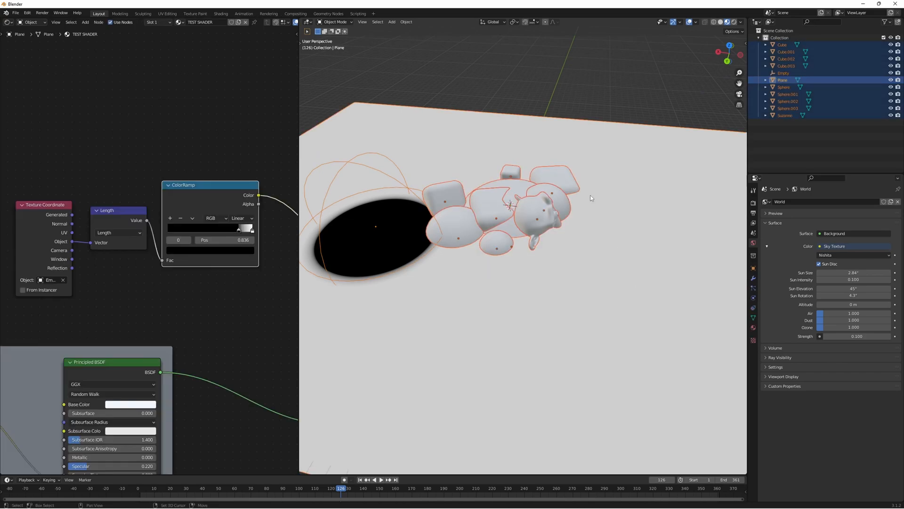
- Link the plane's TEST SHADER material to all selected objects via Link Materials
click(406, 22)
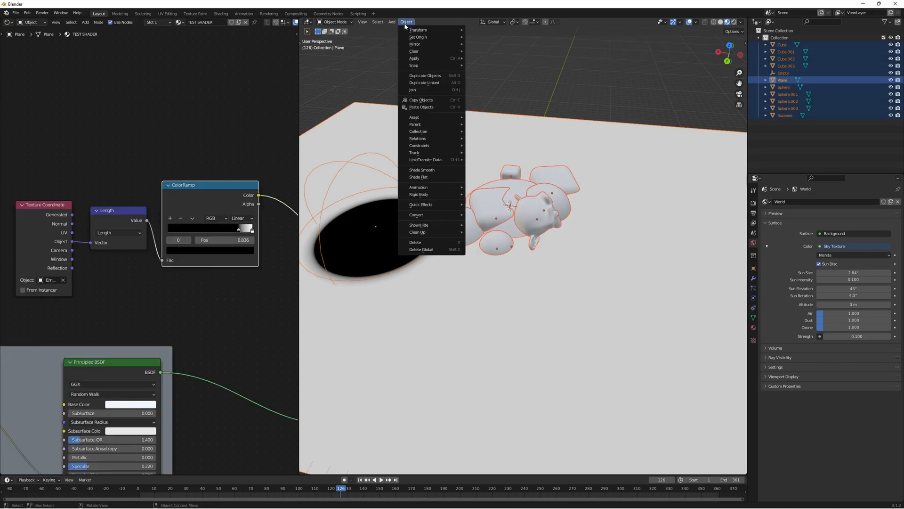
mouse_move(431, 138)
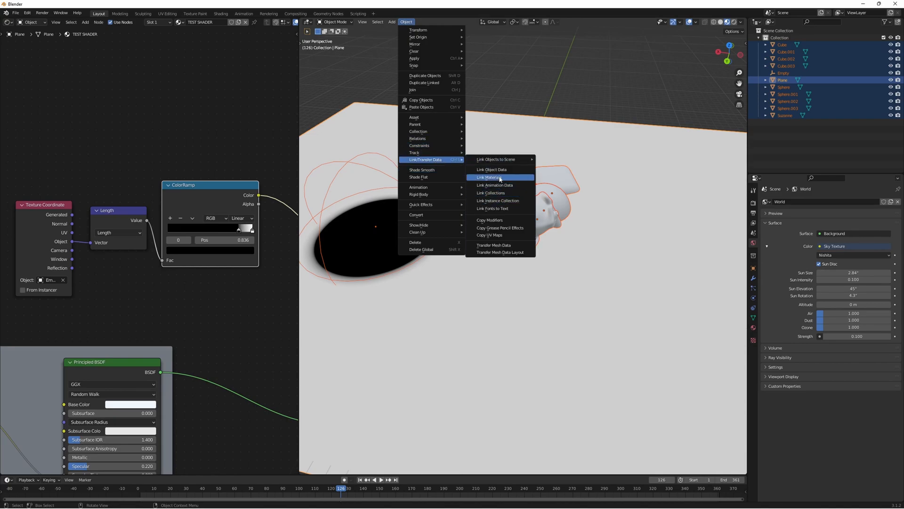
click(491, 177)
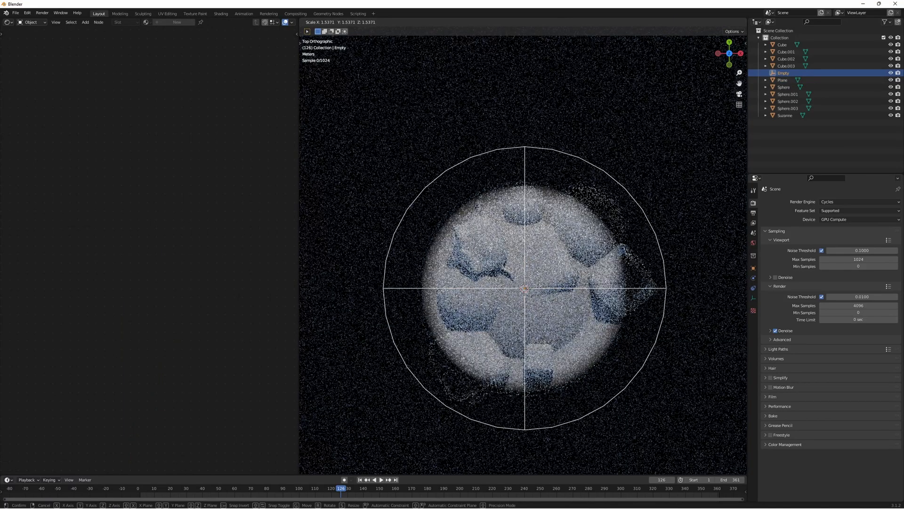
- Confirm the enlarged Empty so its spherical mask covers more of the ice pile
click(524, 288)
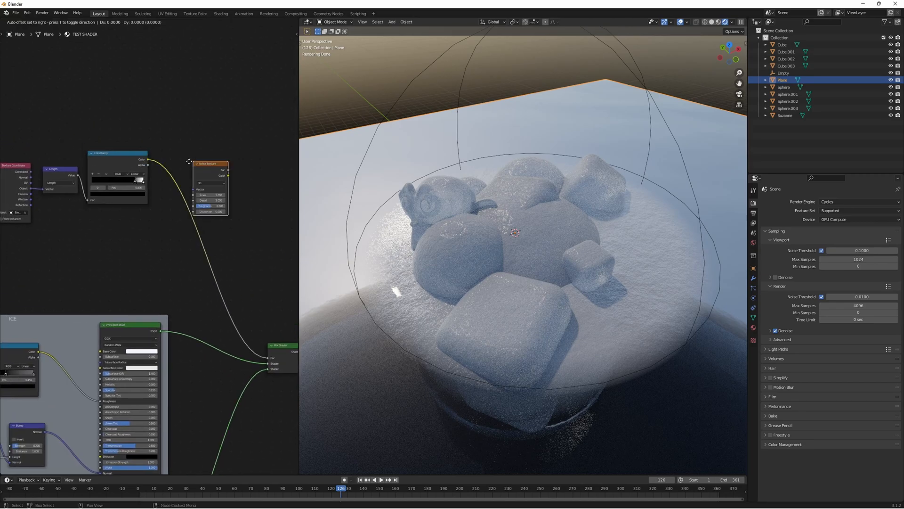
- Add a MixRGB node set to Screen joining the ColorRamp and Noise Texture outputs
drag(210, 164, 130, 215)
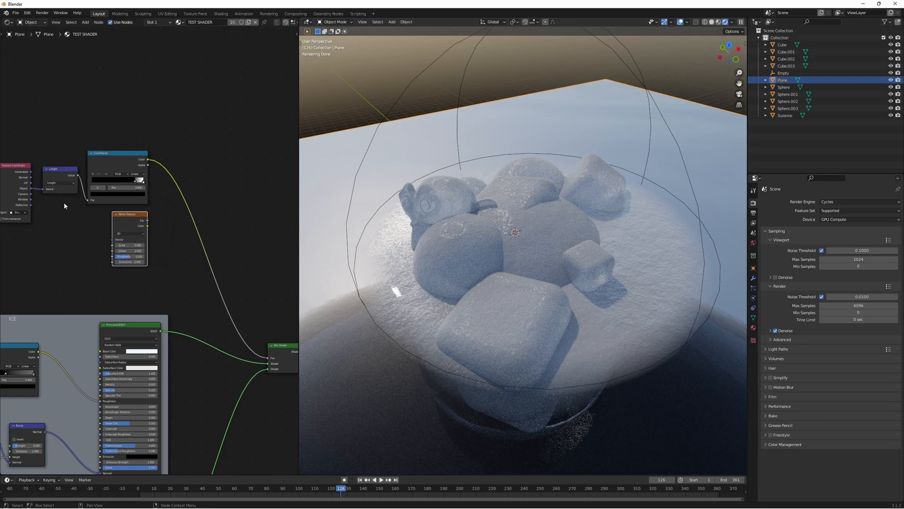
text(mat)
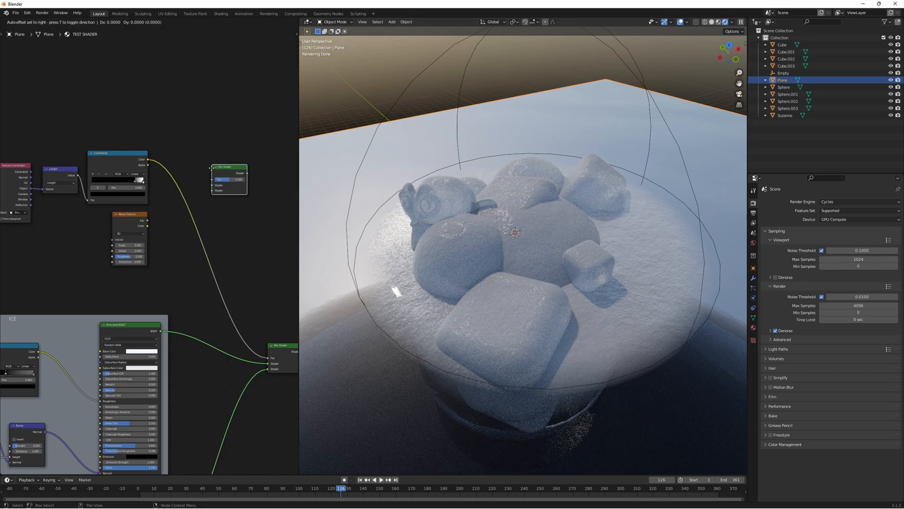
text(mix)
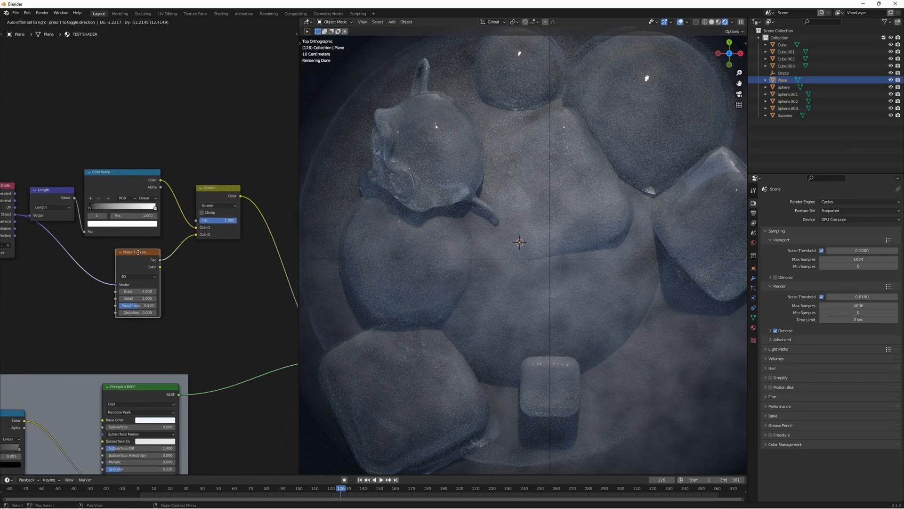
click(214, 186)
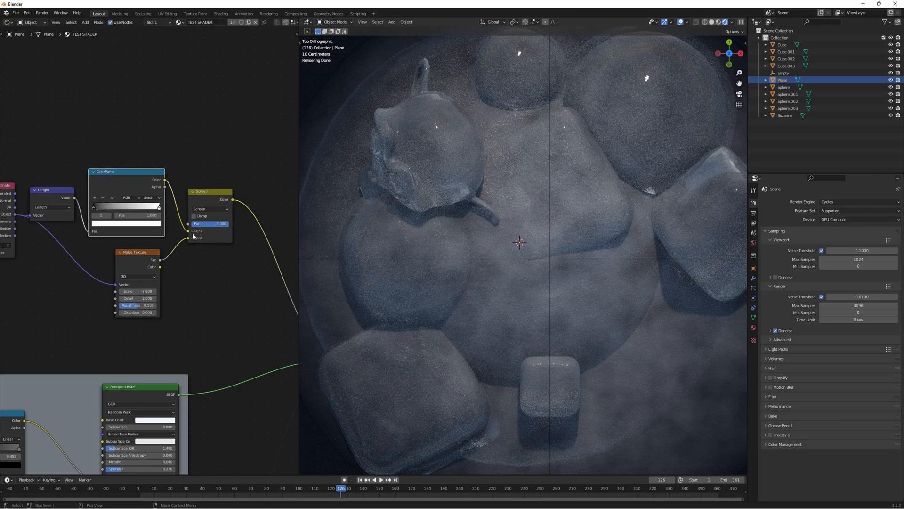
scroll(down, 3)
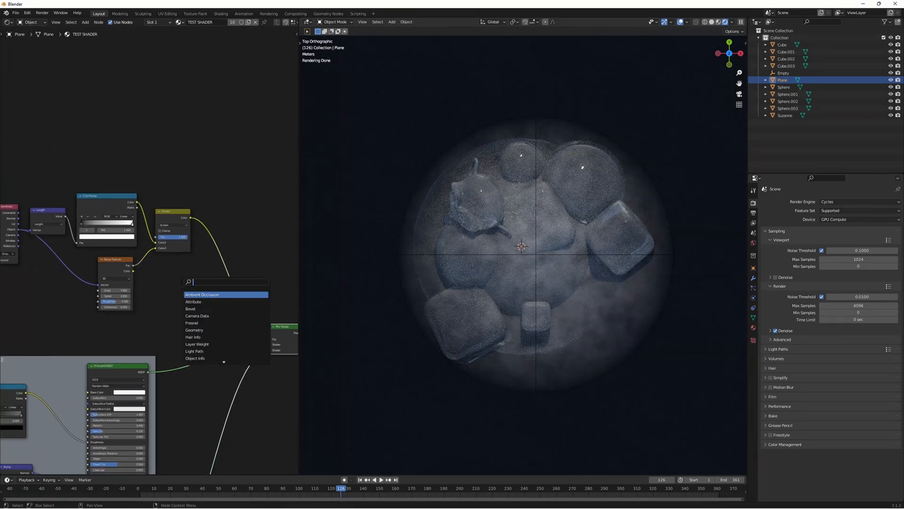
- Add a ColorRamp after the Screen mix into the Mix Shader Fac and pull its stops closer
click(202, 294)
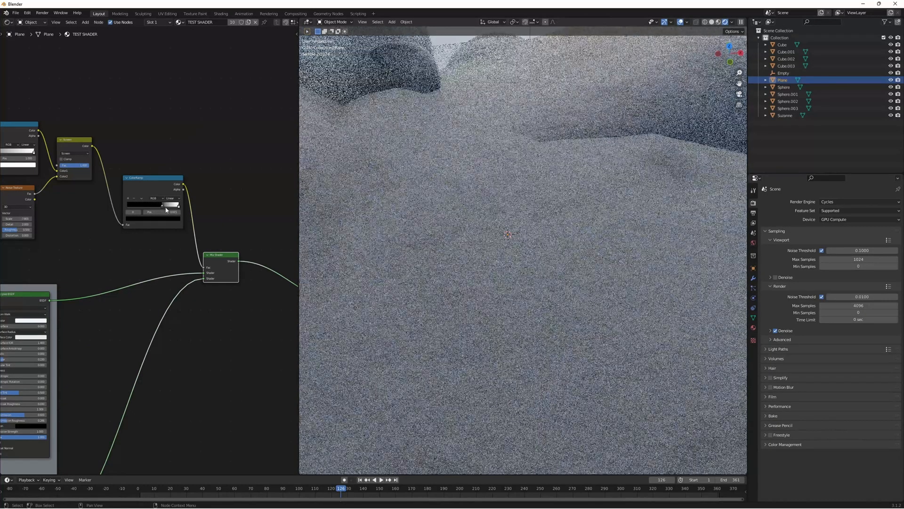
drag(152, 177, 153, 185)
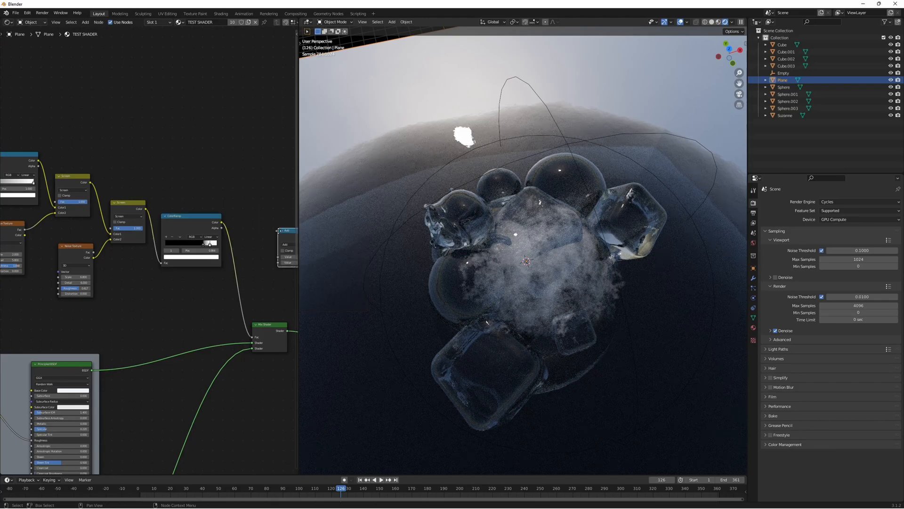
- Switch the new Math node's operation from Add to Power
click(258, 258)
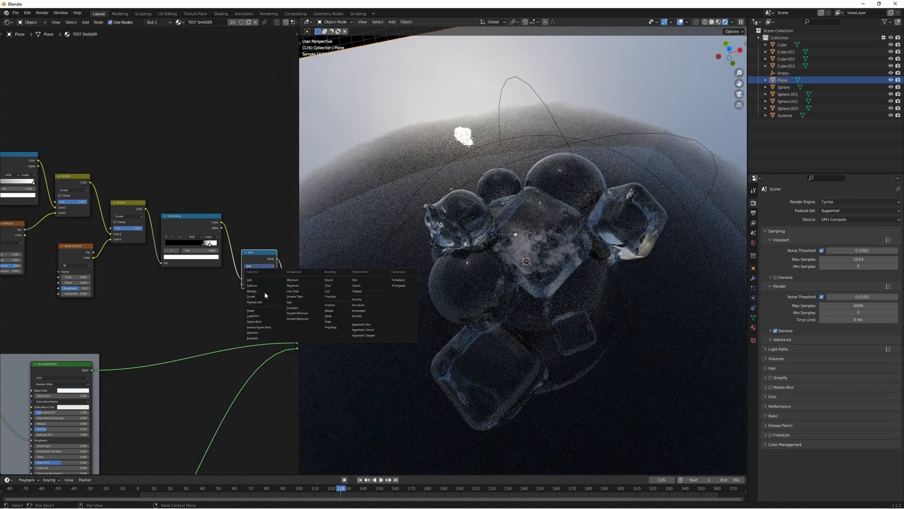
click(251, 310)
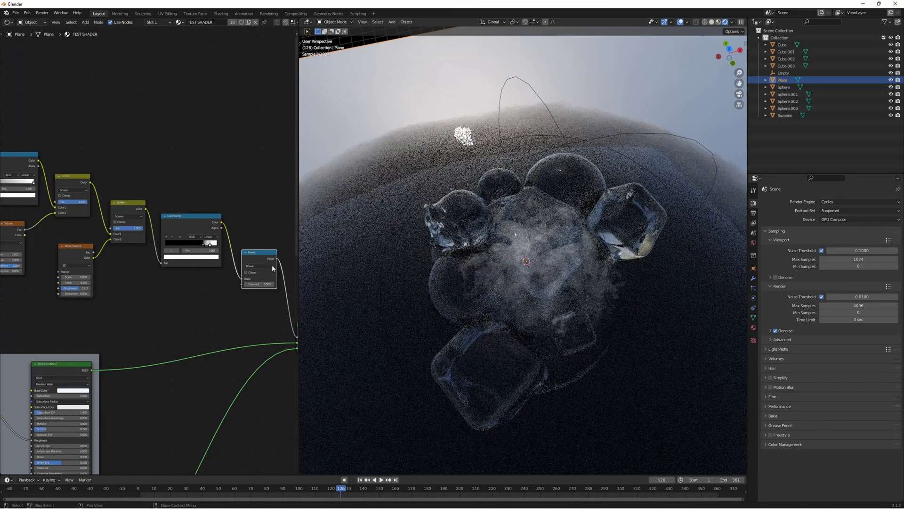
click(260, 283)
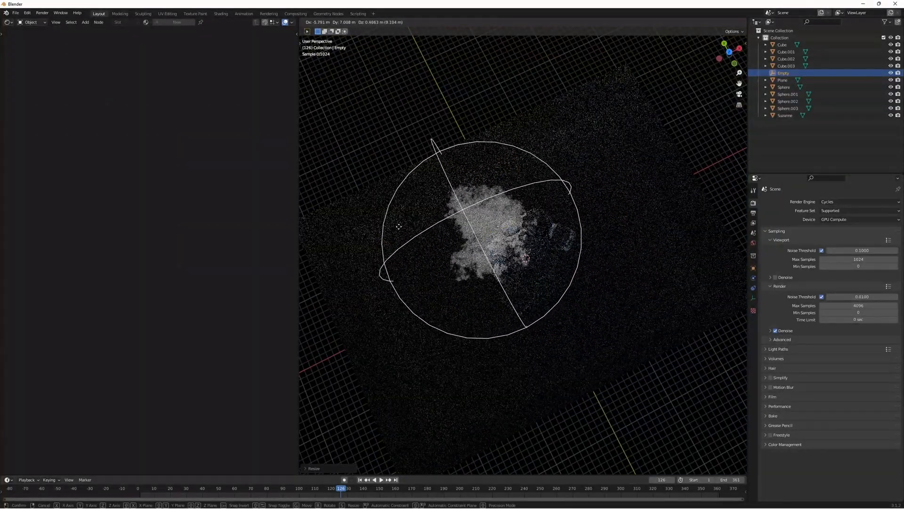
- Confirm the Empty's new position beside the ice pile
click(444, 261)
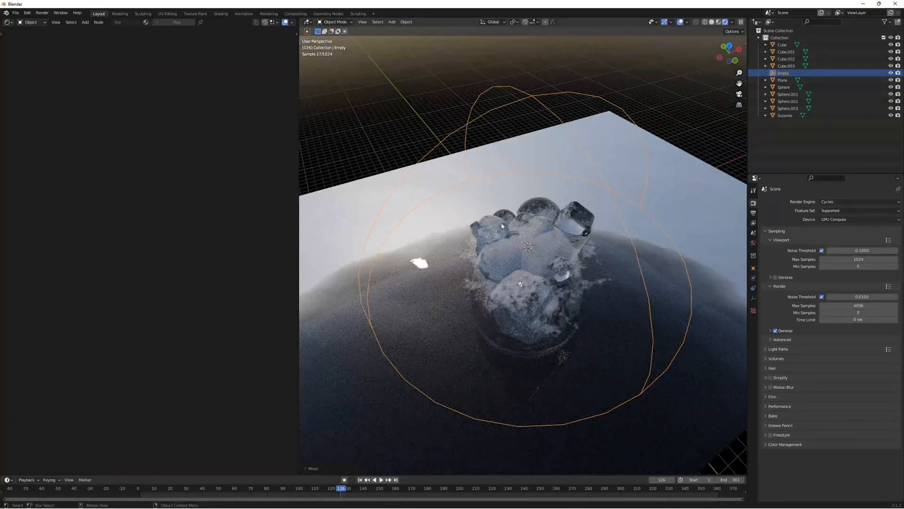
- Make the ground Plane active so its mask nodes reappear in the node editor
click(783, 79)
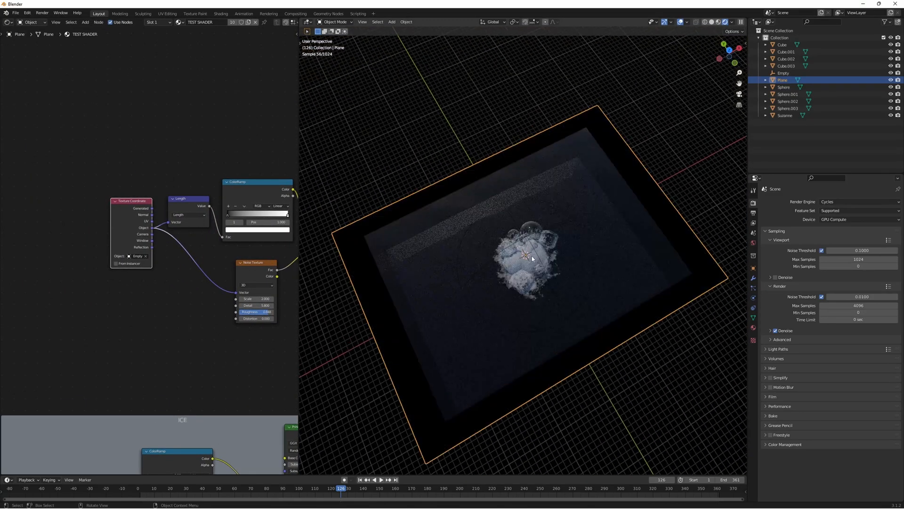
- Add Empty.001 with duplicated distance-mask nodes joined to the first ramp by a MixRGB
click(784, 73)
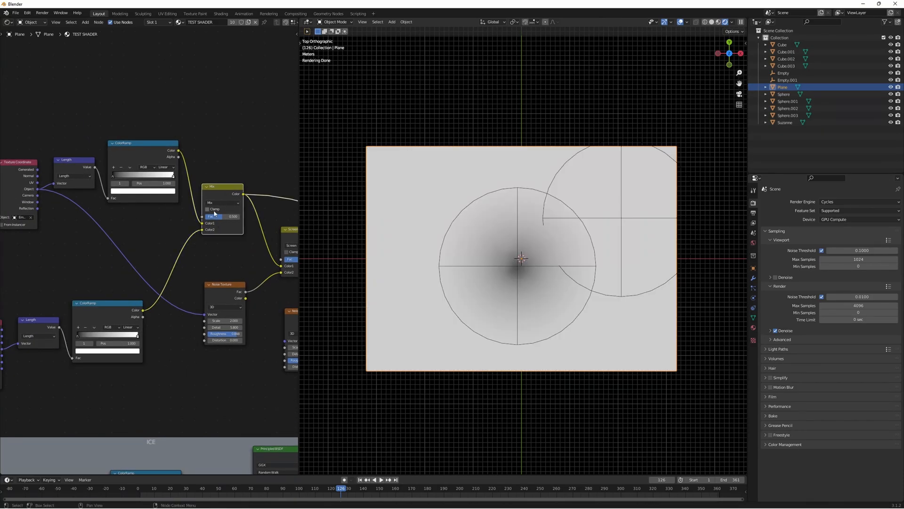
- Set the MixRGB combining the two distance masks to Multiply
click(222, 201)
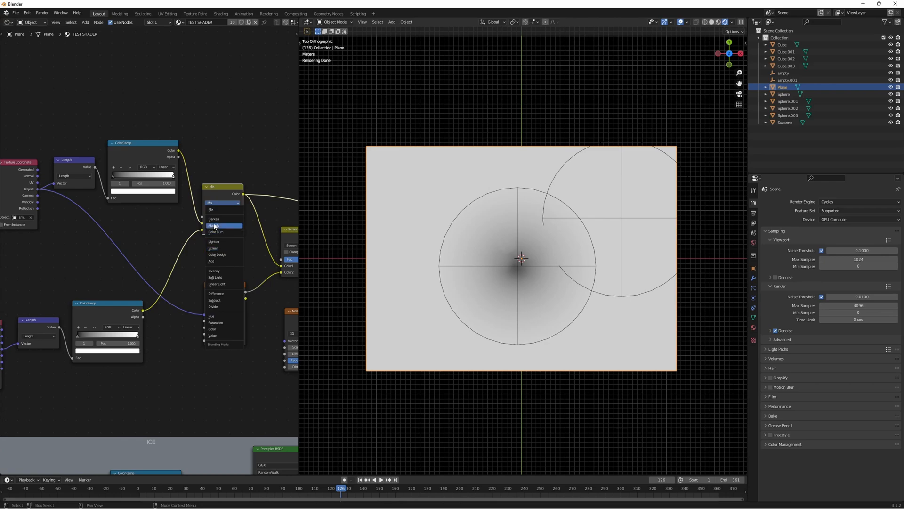
click(214, 225)
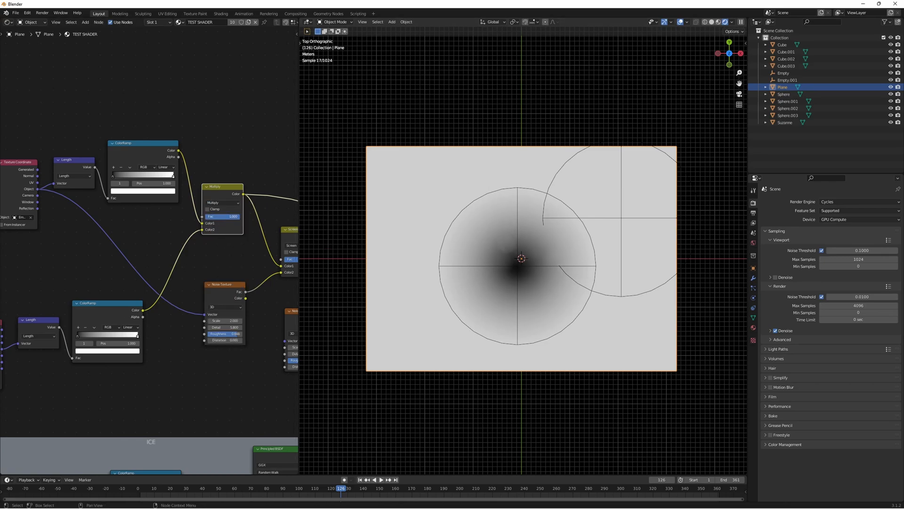